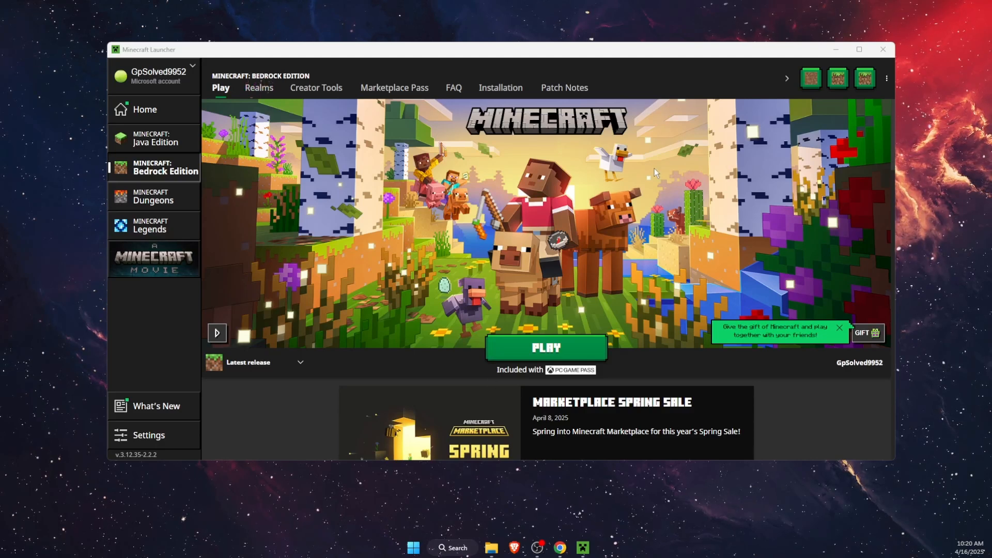
mouse_move(239, 213)
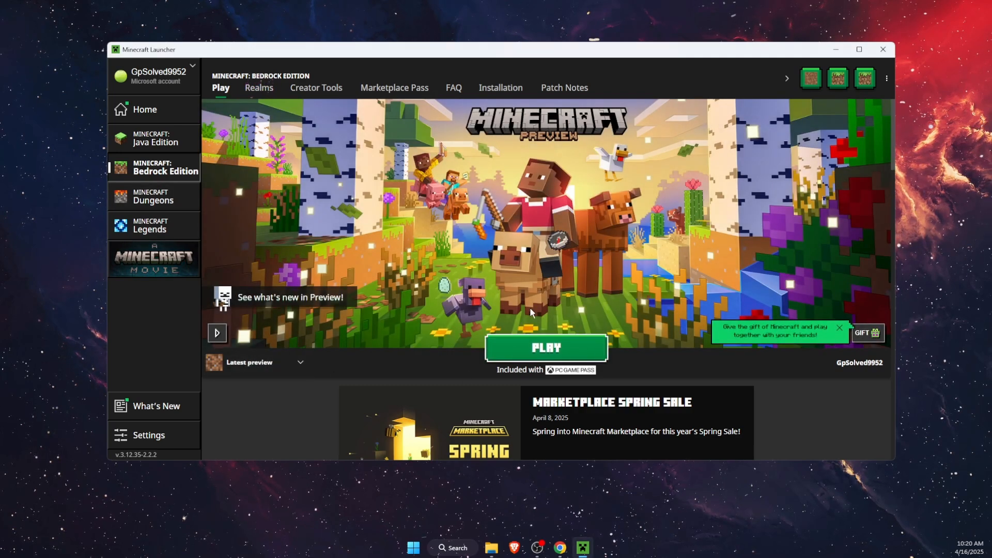
Step: Launch the latest Bedrock Preview build from the Minecraft Launcher
left_click(546, 348)
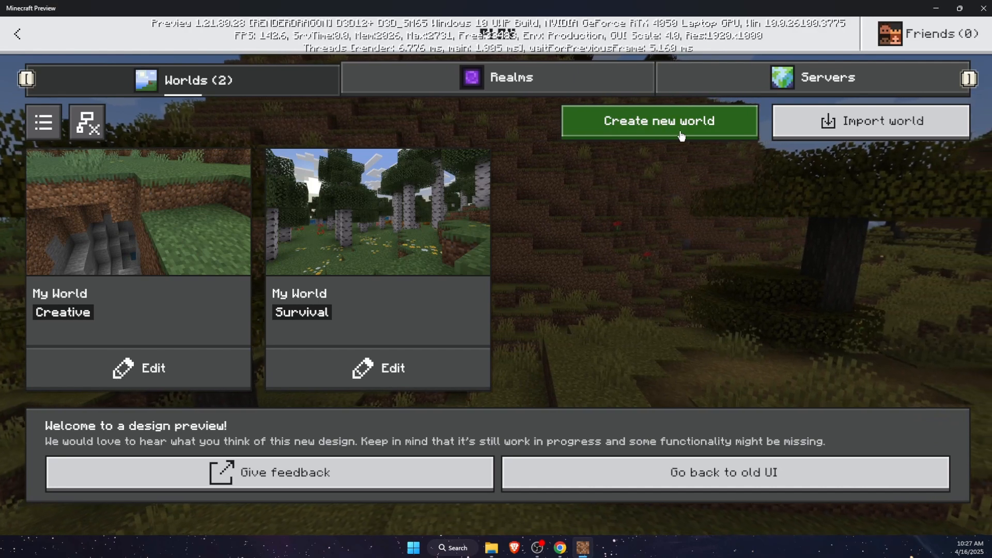
Step: Begin a new world, reaching its settings with default name, Survival mode and Normal difficulty
left_click(659, 121)
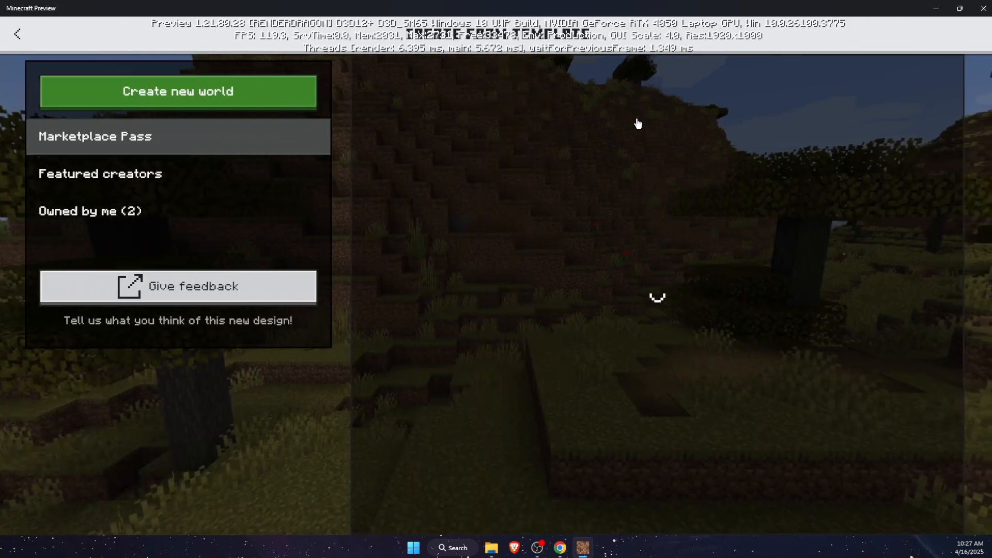
left_click(178, 91)
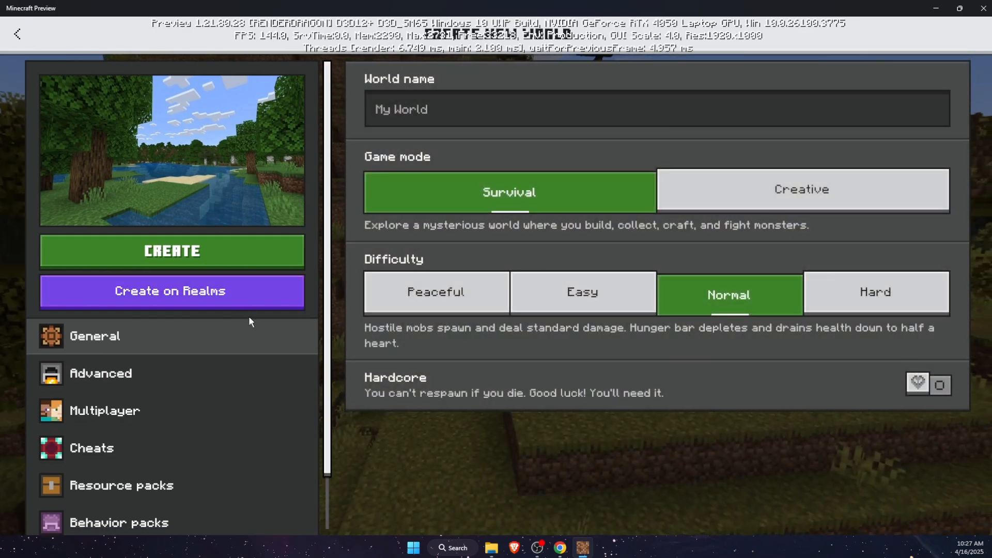
scroll("down", 3)
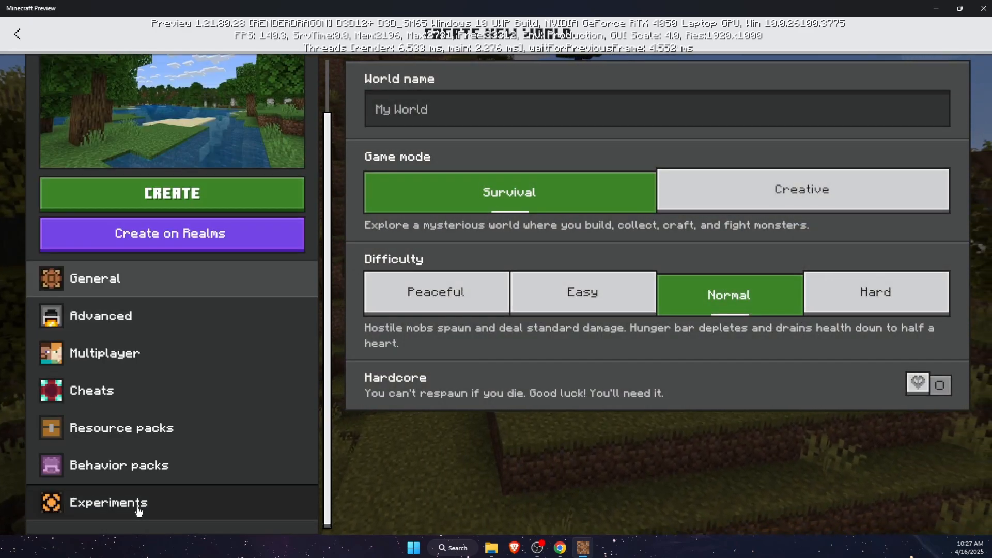
Step: Switch on the Vibrant Visuals experiment and confirm the experiments warning
left_click(108, 502)
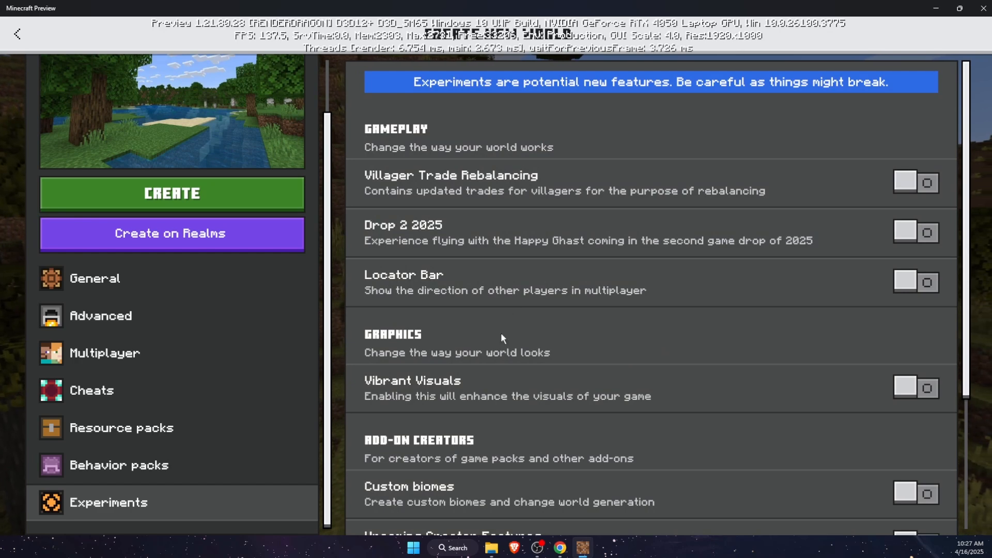
scroll("down", 3)
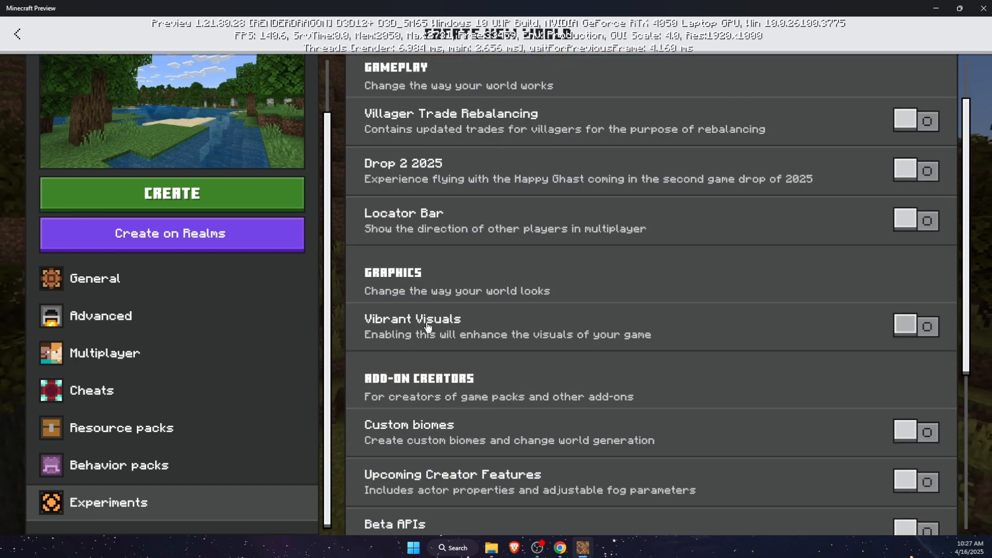
left_click(913, 325)
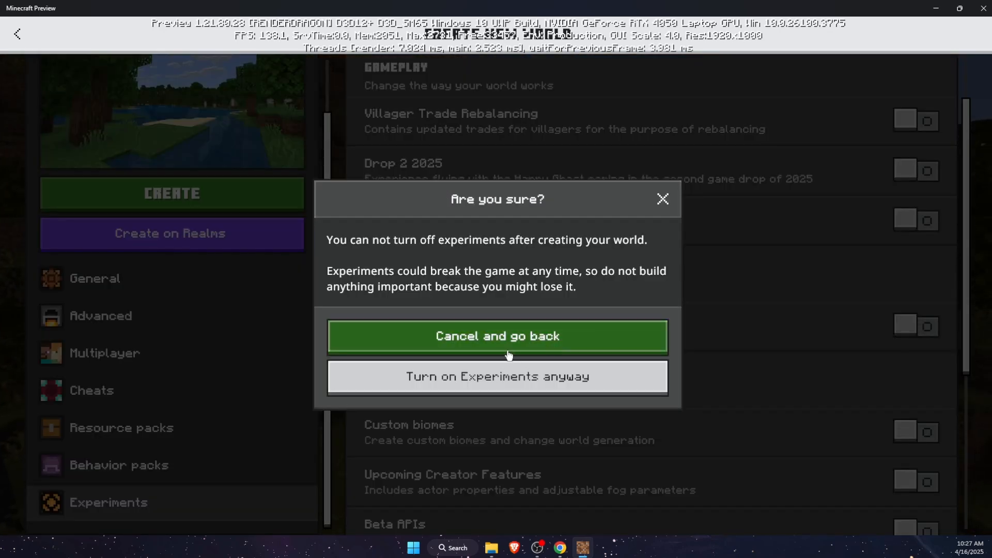
left_click(497, 376)
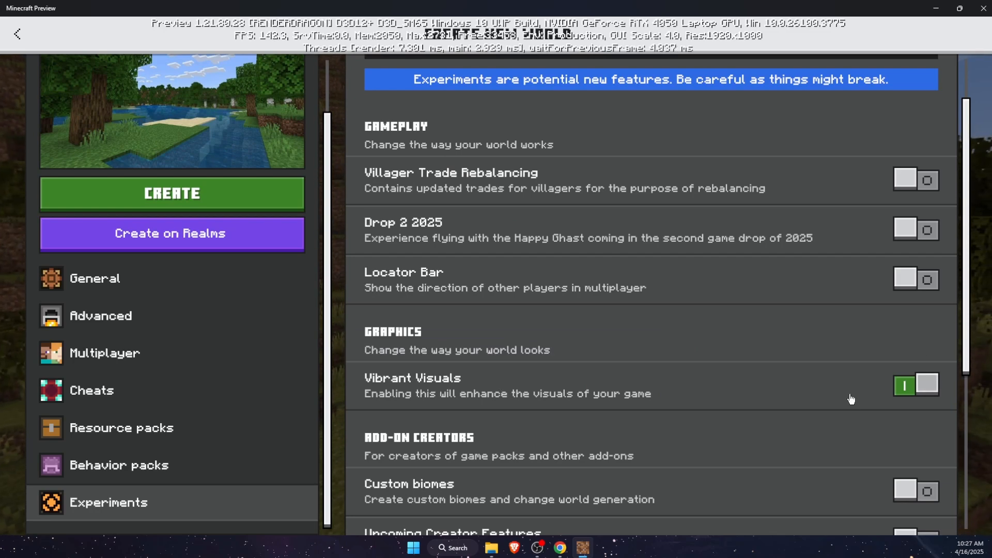
mouse_move(909, 396)
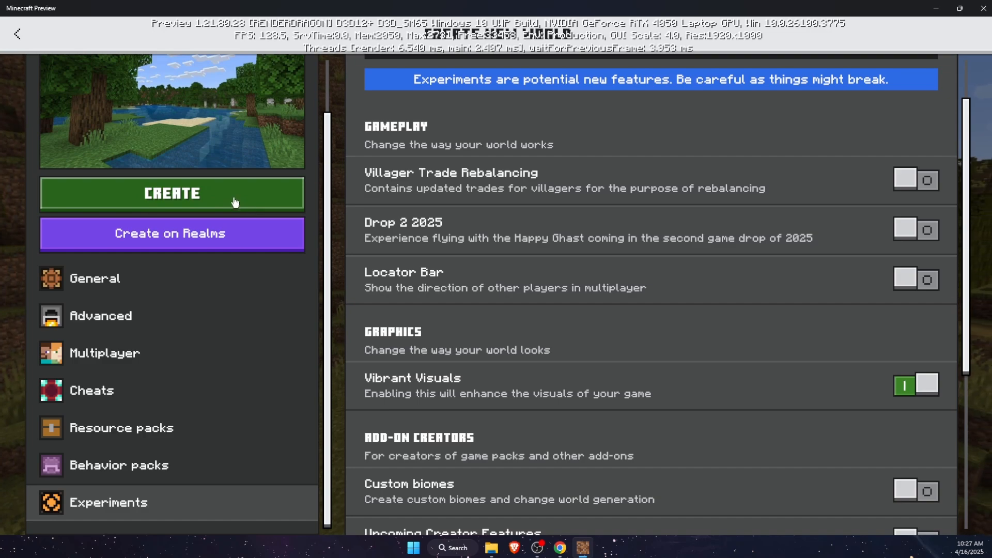
Step: Create the world, then reach its Video settings showing Fancy graphics mode
left_click(171, 194)
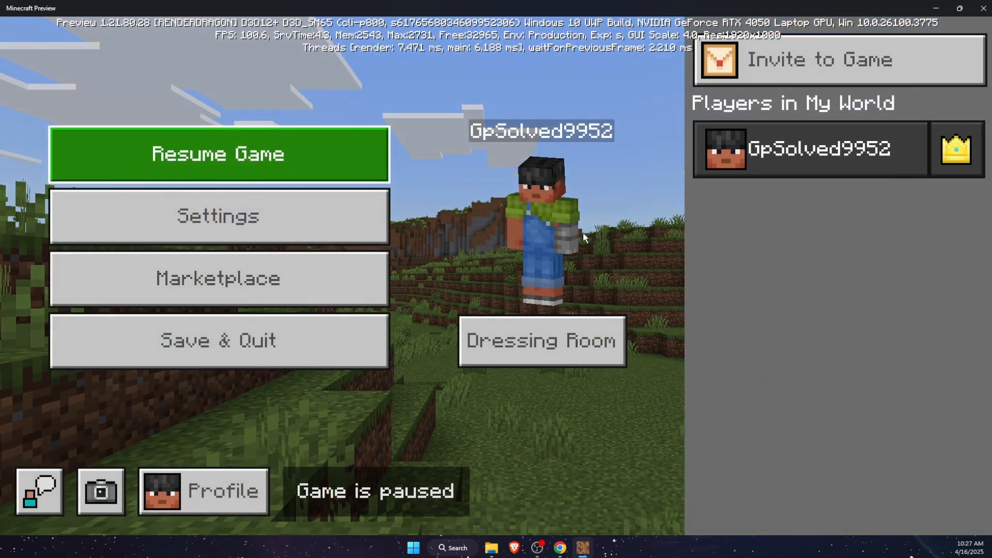
left_click(218, 216)
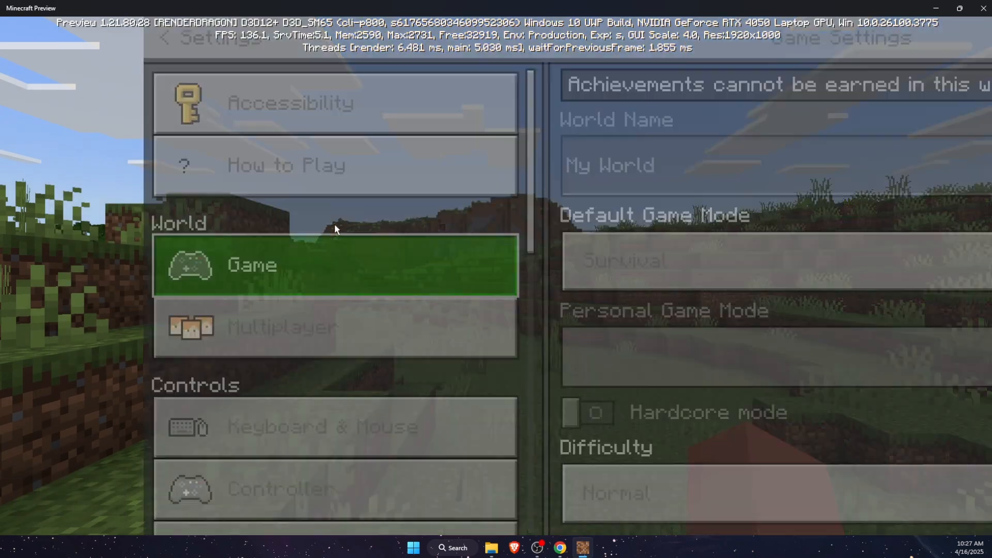
left_click(111, 360)
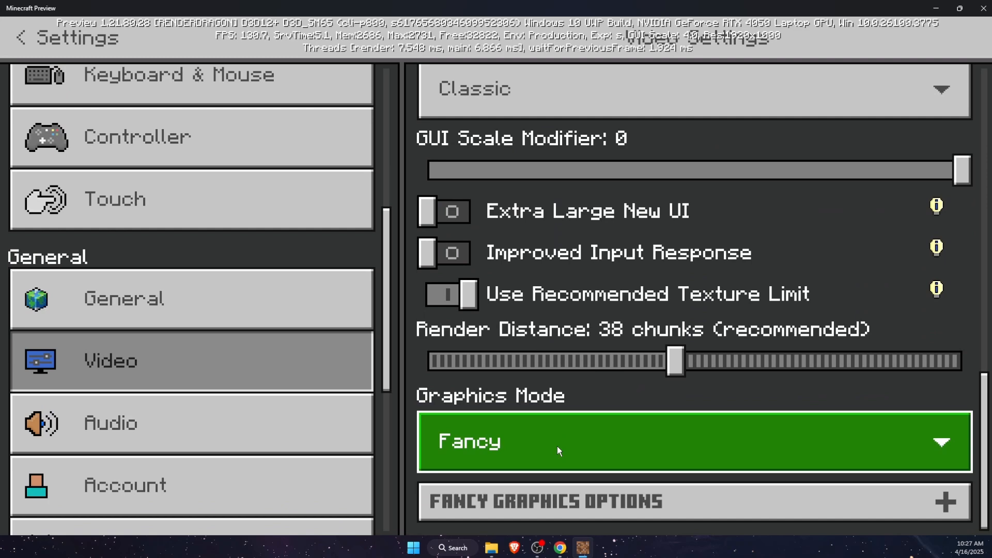
Step: Change Graphics Mode from Fancy to Vibrant Visuals with the Favor Visuals preset
left_click(693, 442)
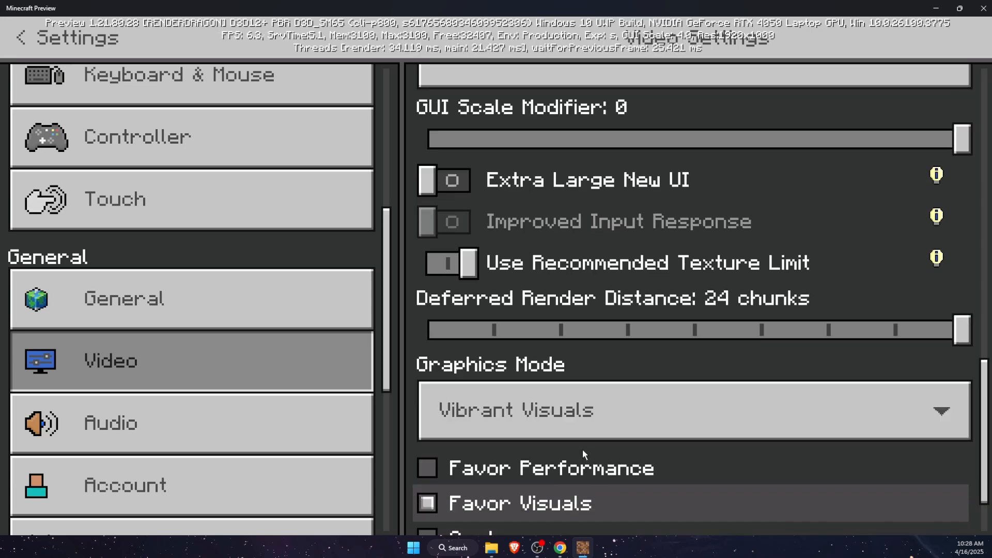
scroll("down", 3)
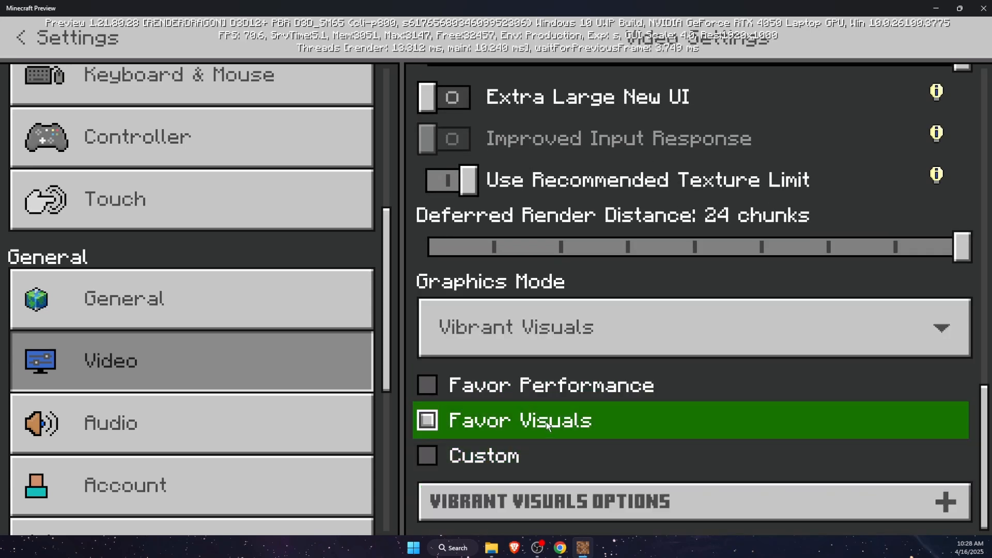
Step: Raise Shadow Quality from Low to Ultra in Vibrant Visuals Options, making the preset Custom, and return to the world
left_click(692, 503)
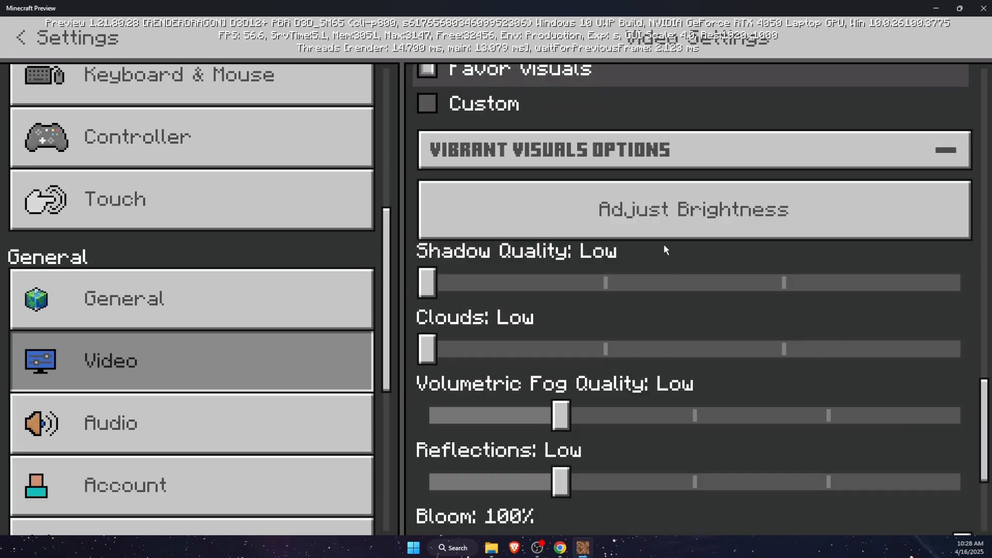
left_click_drag(427, 283, 962, 283)
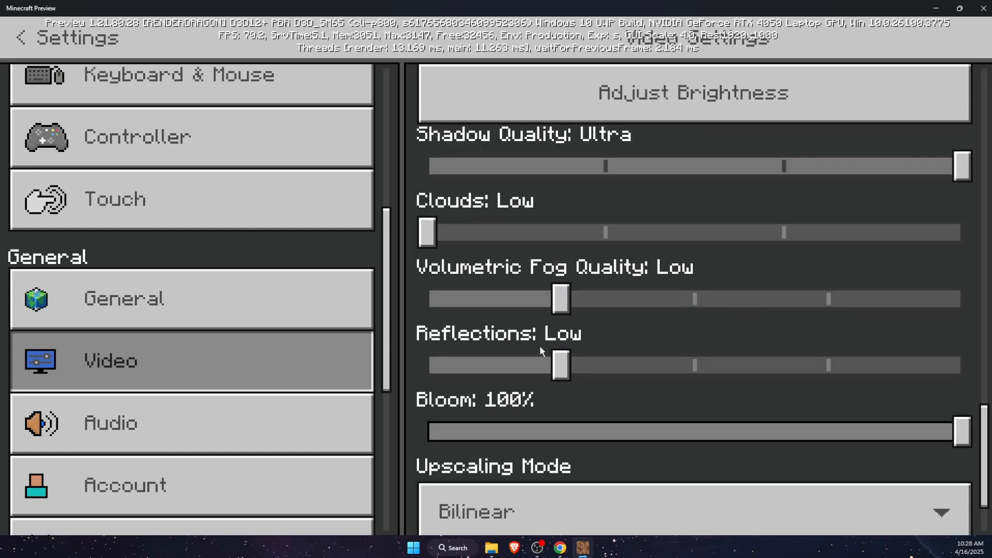
scroll("down", 3)
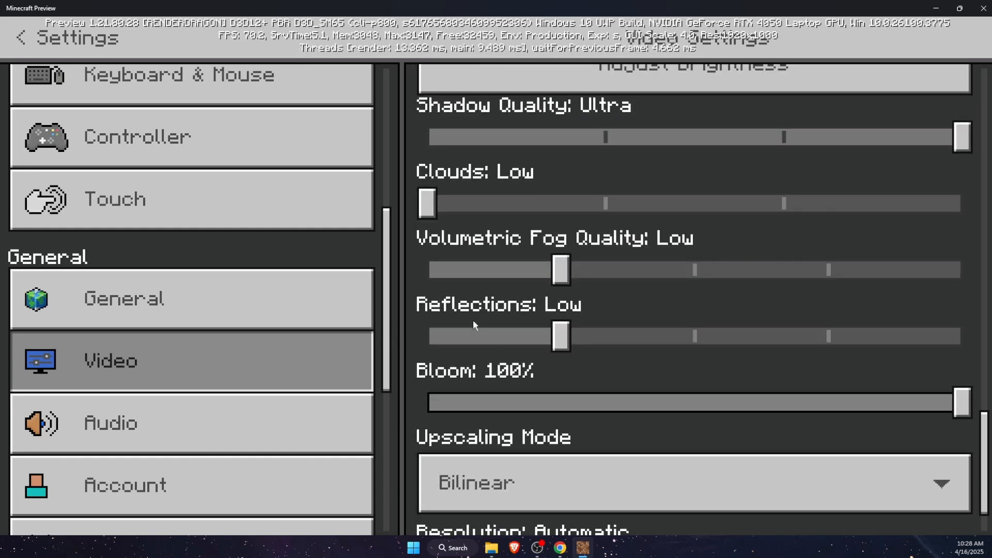
scroll("down", 3)
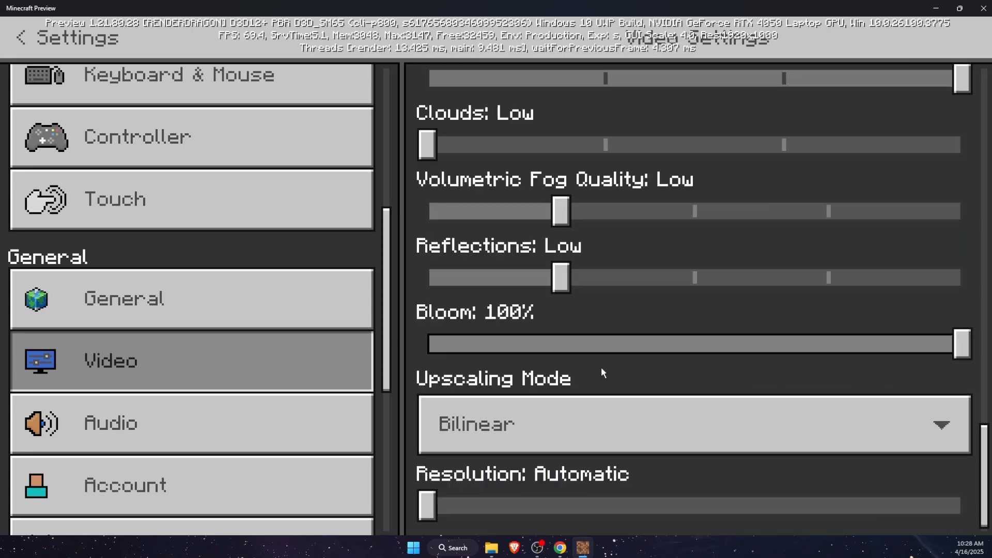
left_click(693, 423)
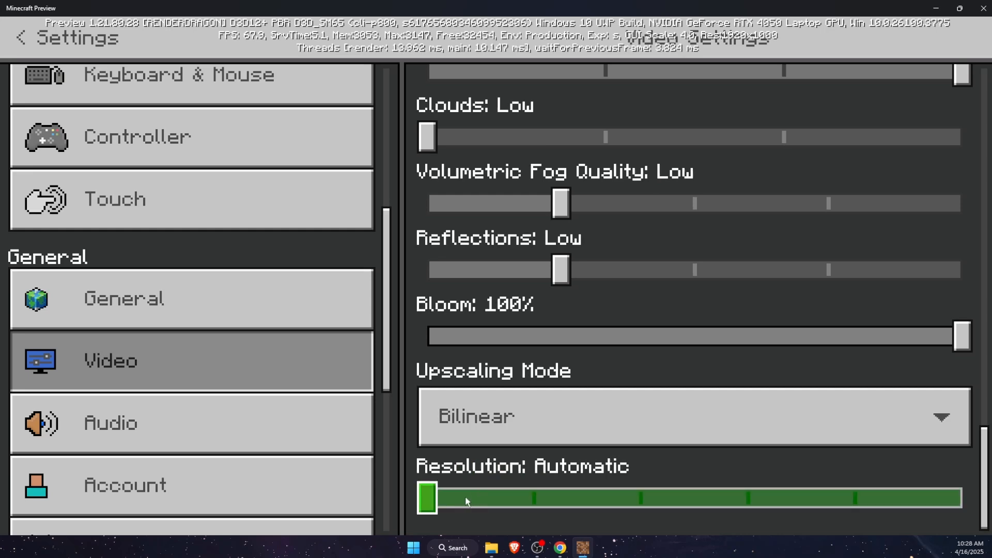
scroll("down", 3)
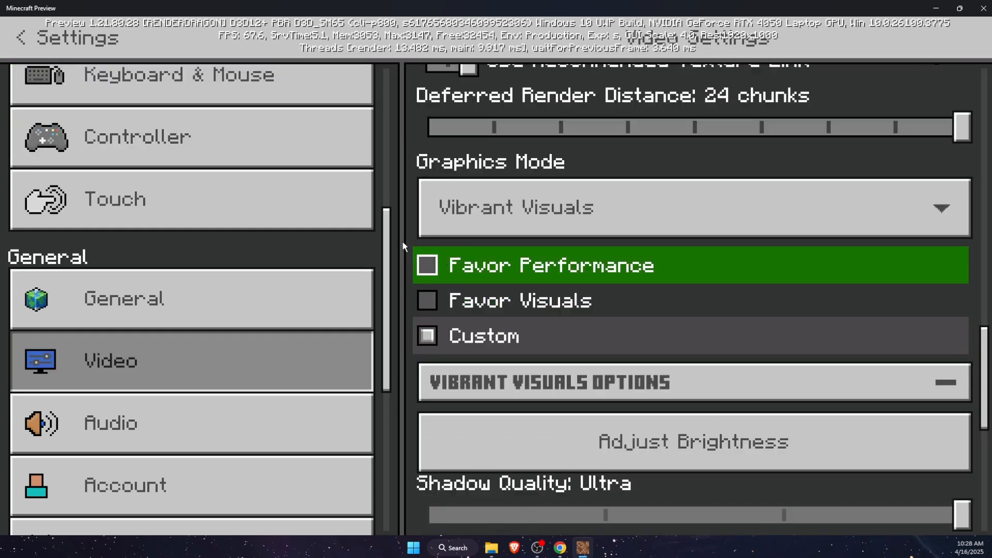
left_click(21, 38)
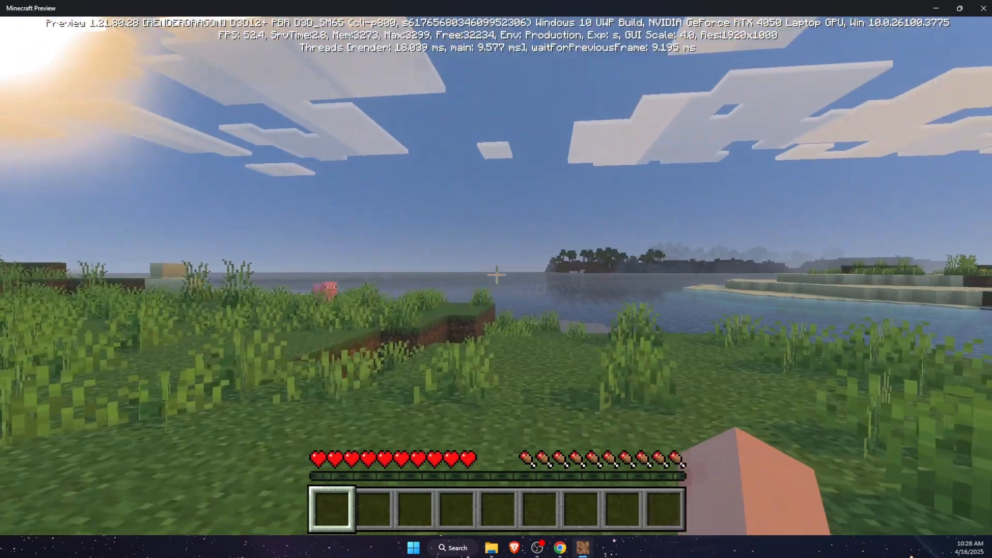
mouse_move(496, 275)
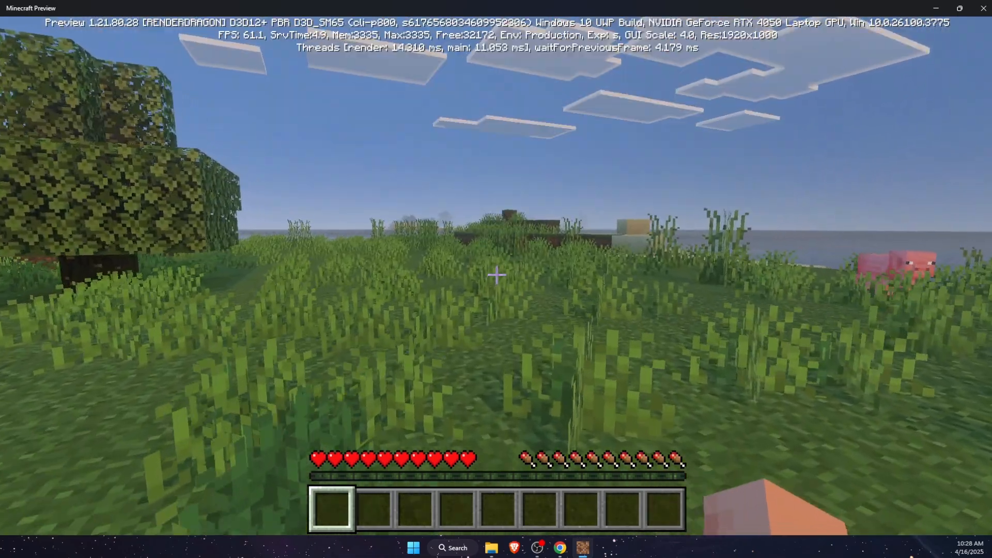